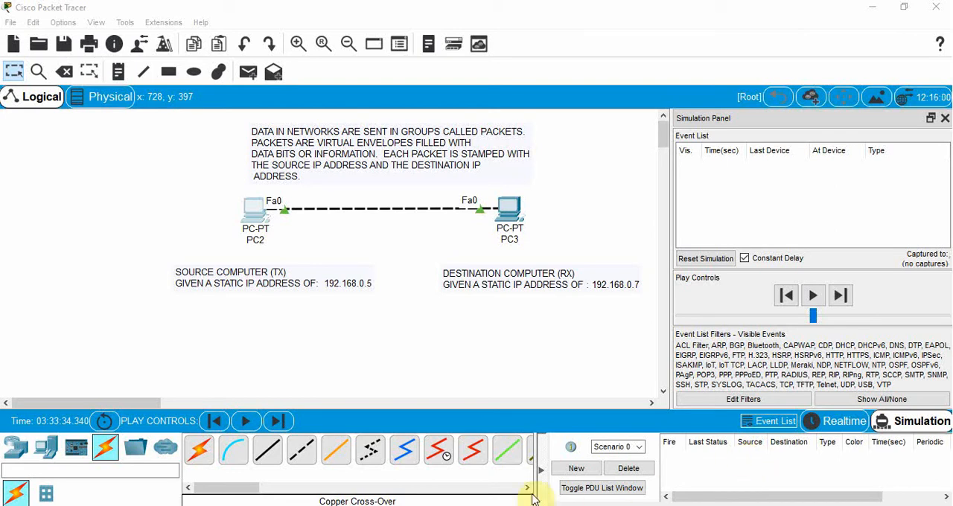
mouse_move(63, 355)
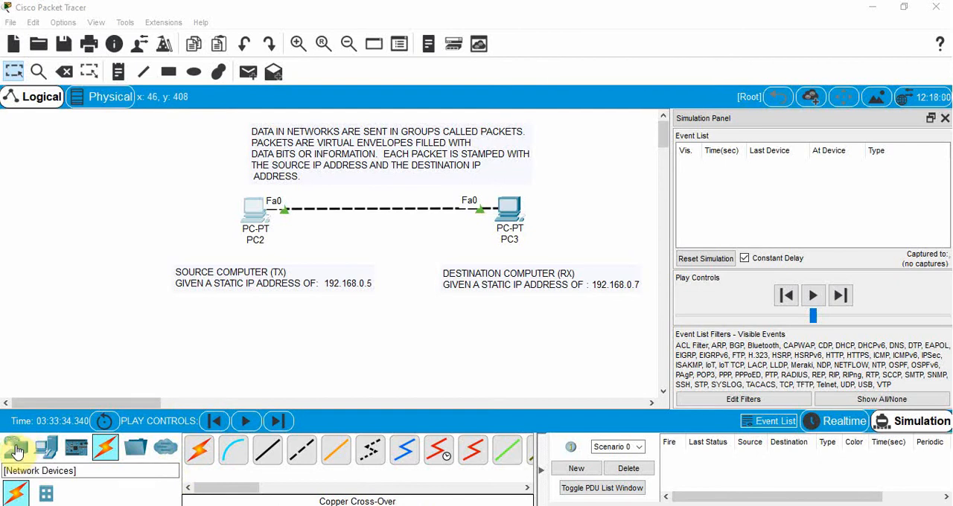
Step: Browse the device palette, then review PC2's static IP 192.168.0.5 and mask 255.255.255.0
click(14, 447)
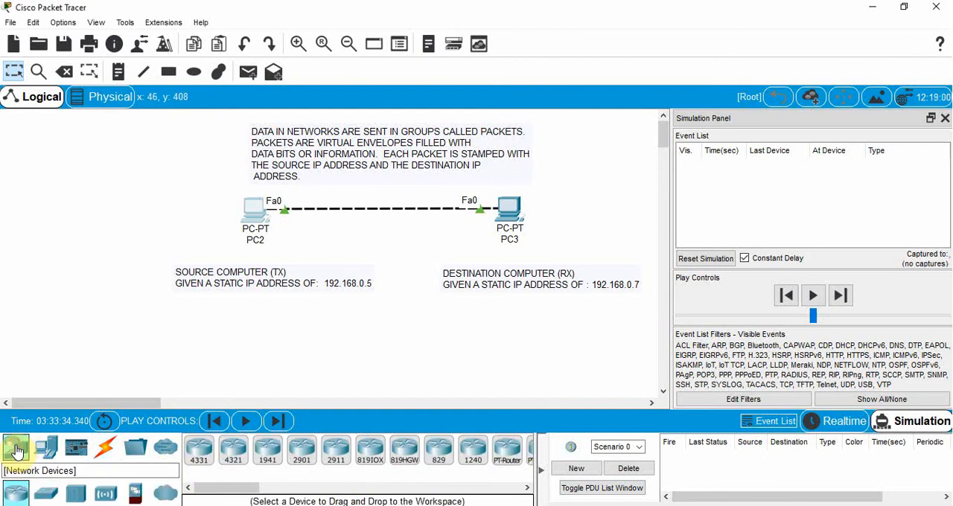
click(45, 446)
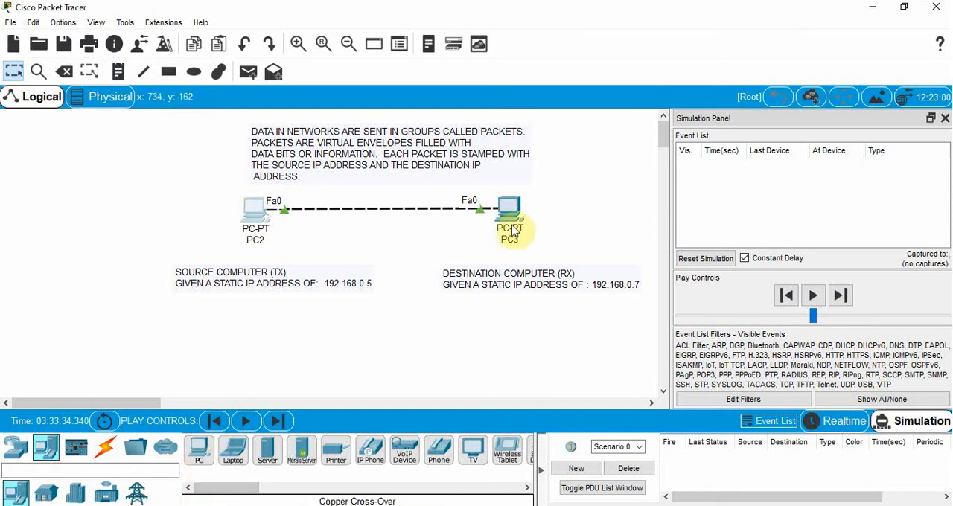
mouse_move(165, 447)
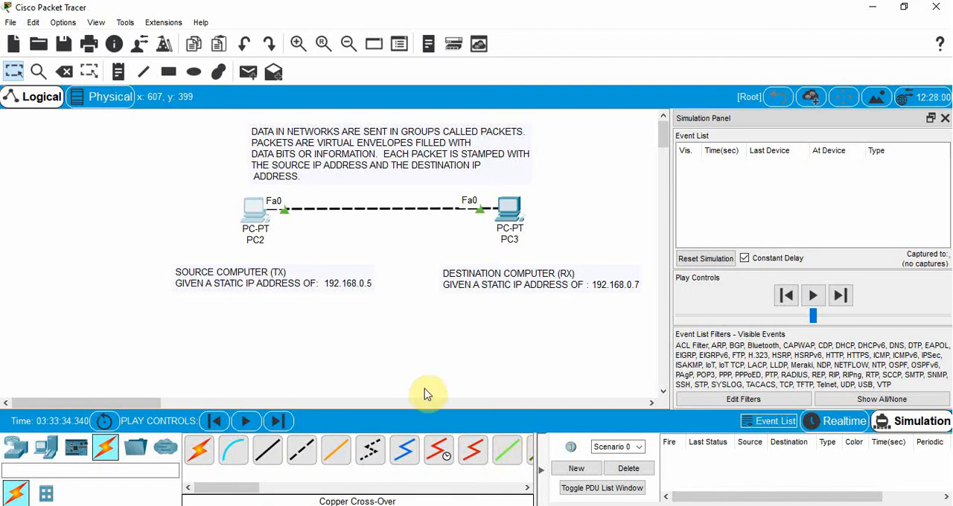
mouse_move(426, 327)
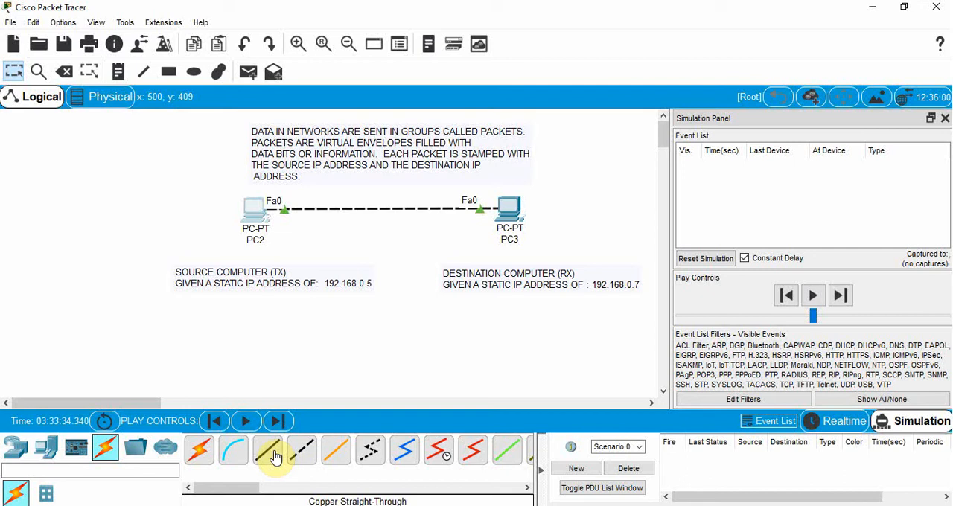
mouse_move(301, 450)
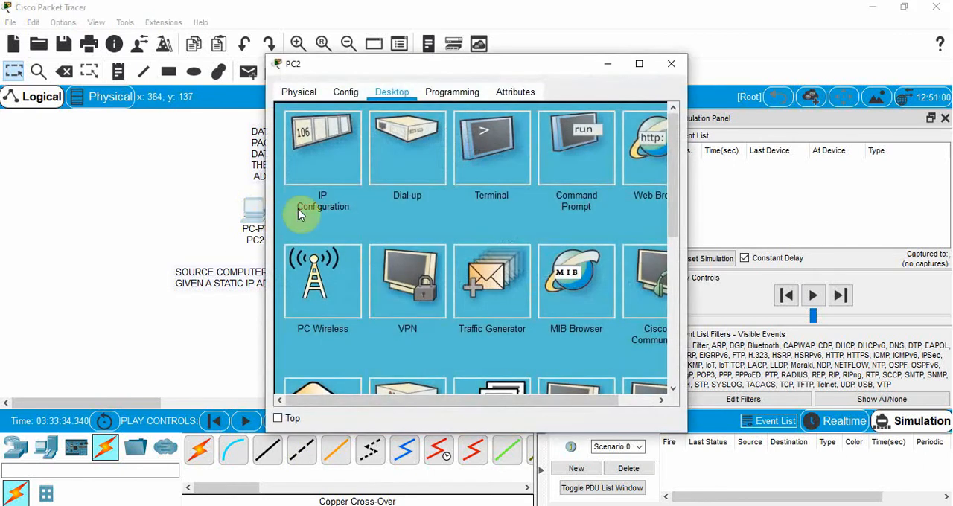
click(321, 148)
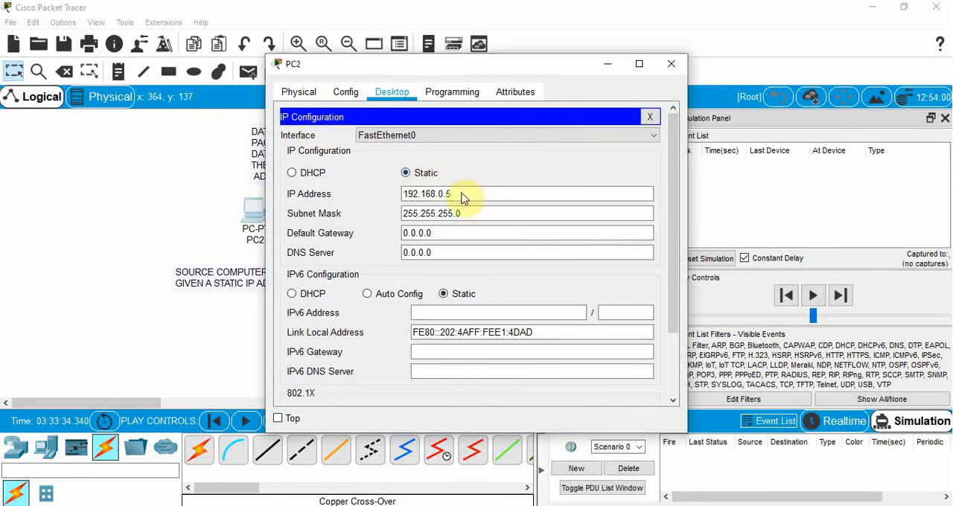
mouse_move(479, 208)
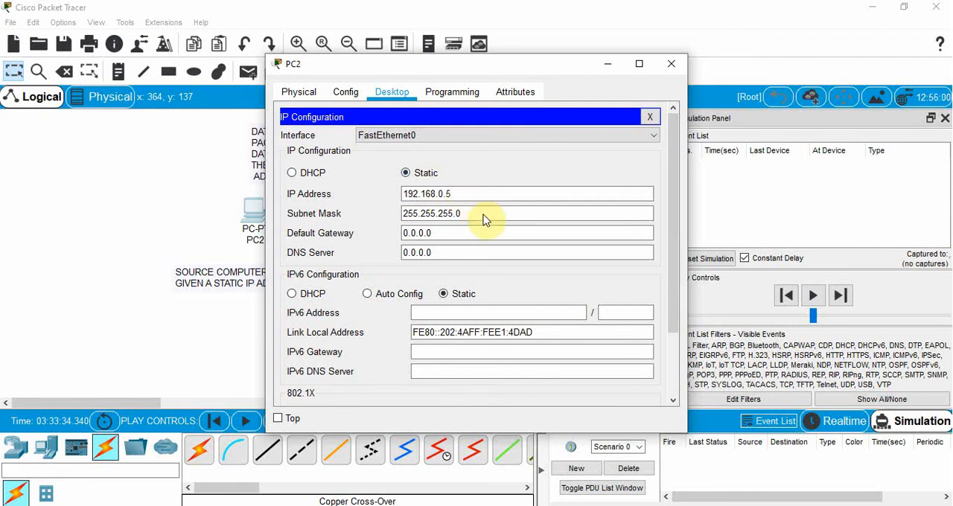
click(649, 116)
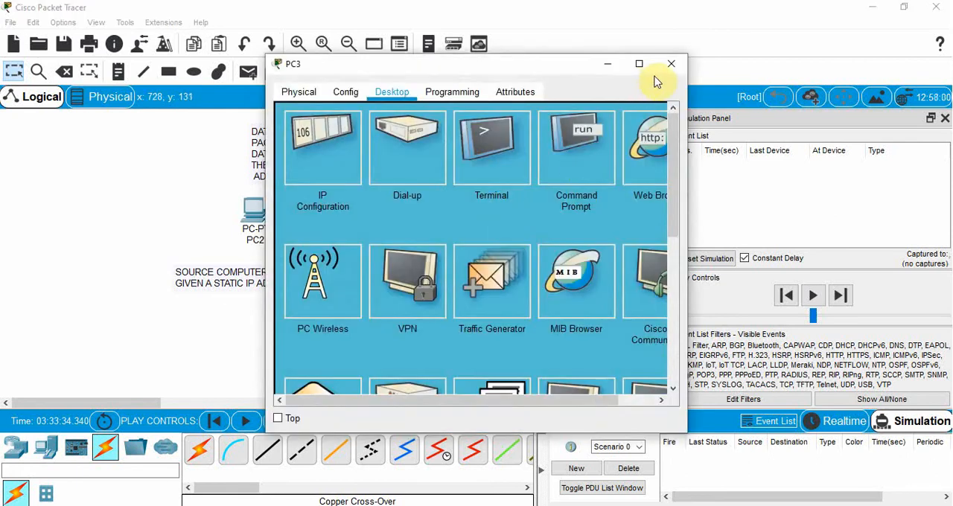
mouse_move(321, 141)
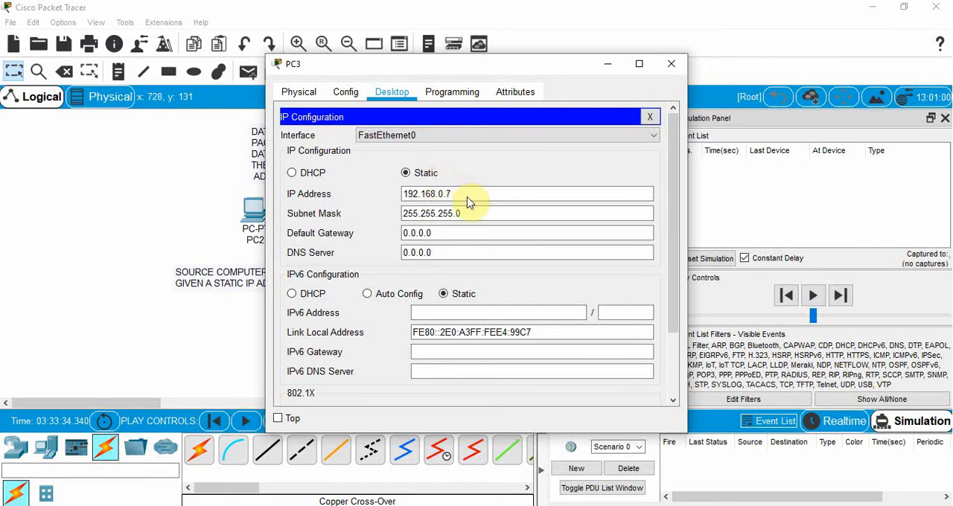
mouse_move(477, 215)
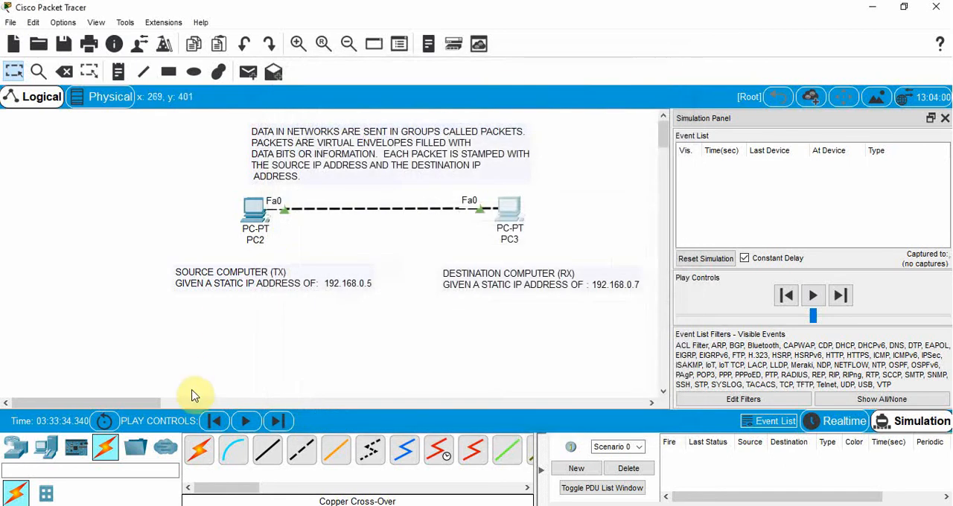
mouse_move(235, 369)
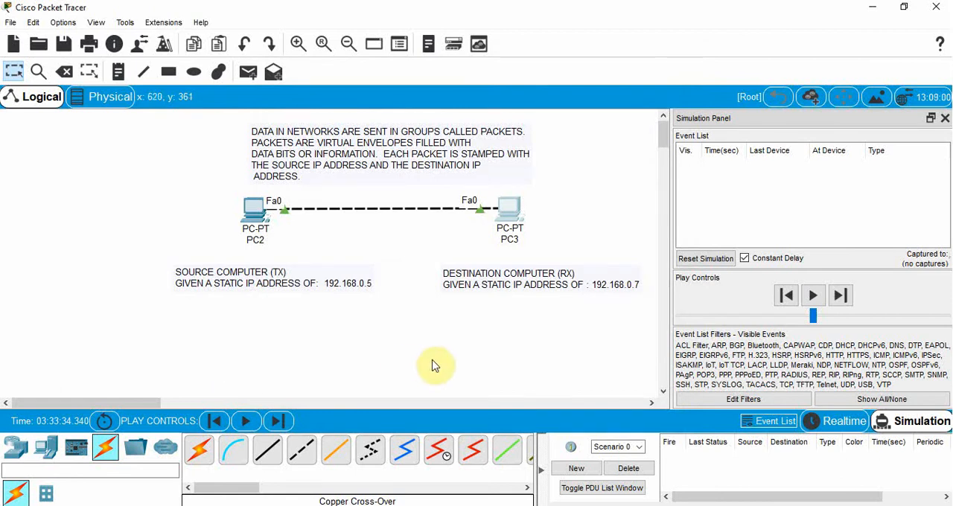
mouse_move(429, 366)
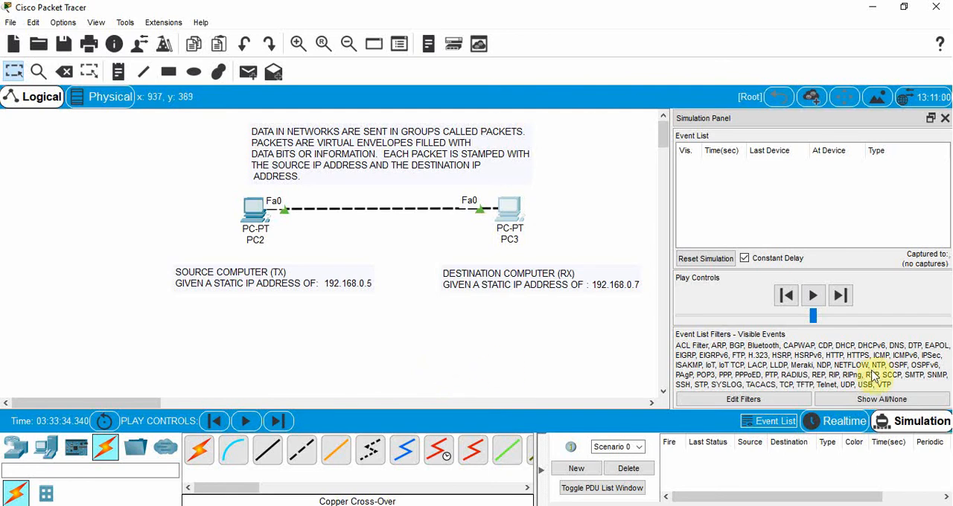
click(836, 422)
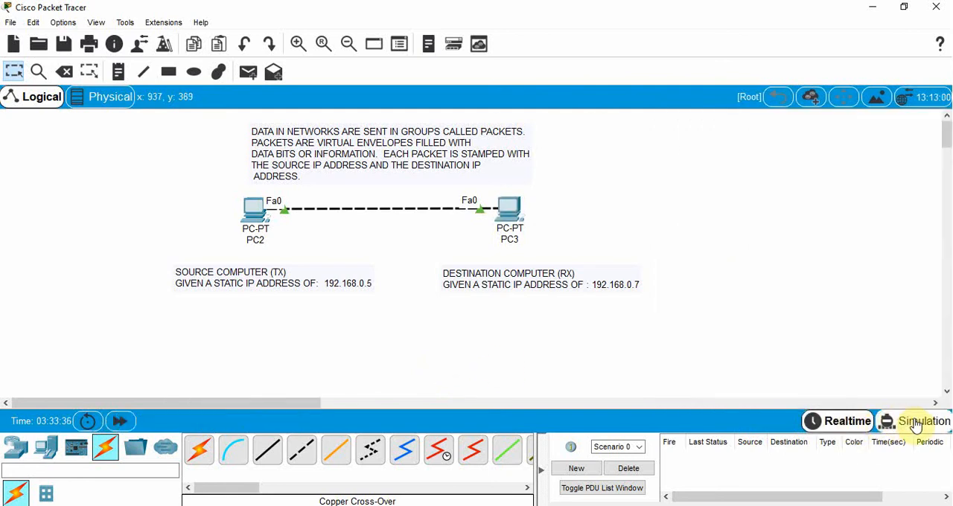
click(923, 421)
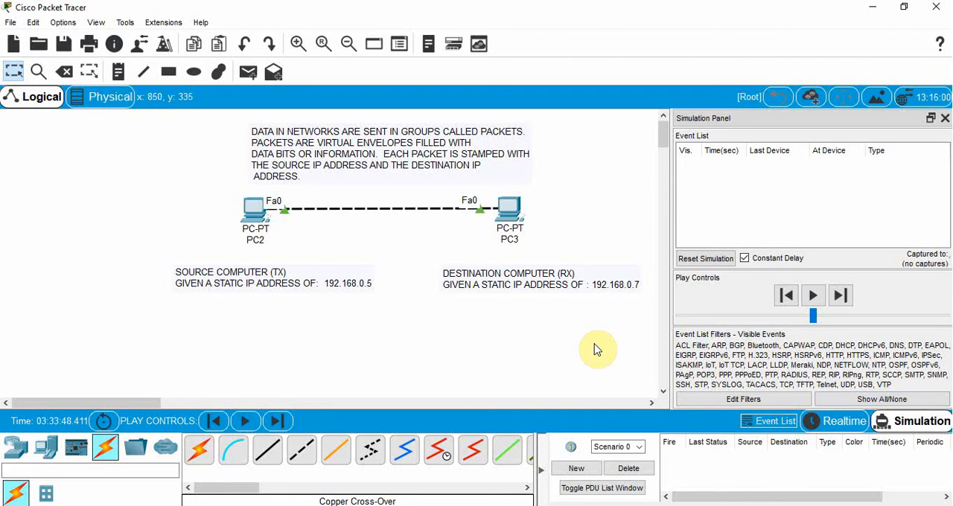
mouse_move(528, 352)
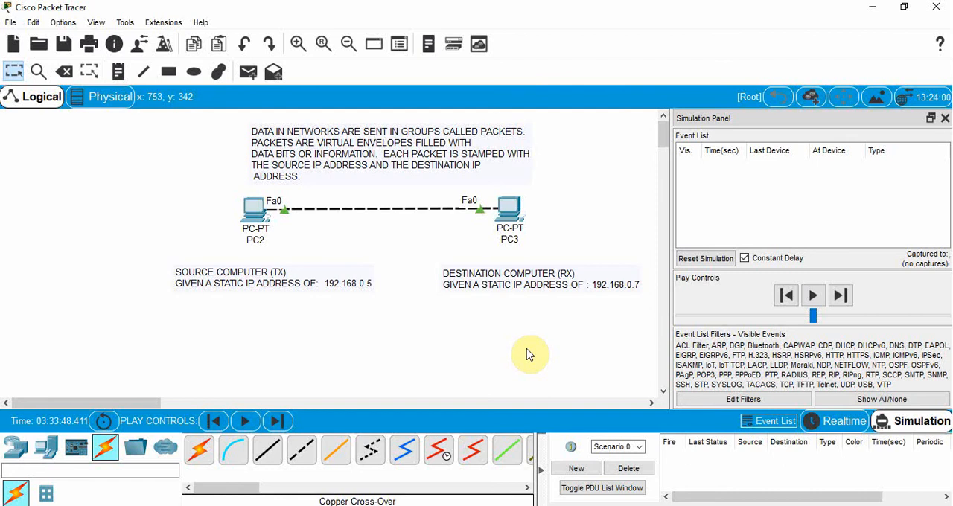
mouse_move(533, 356)
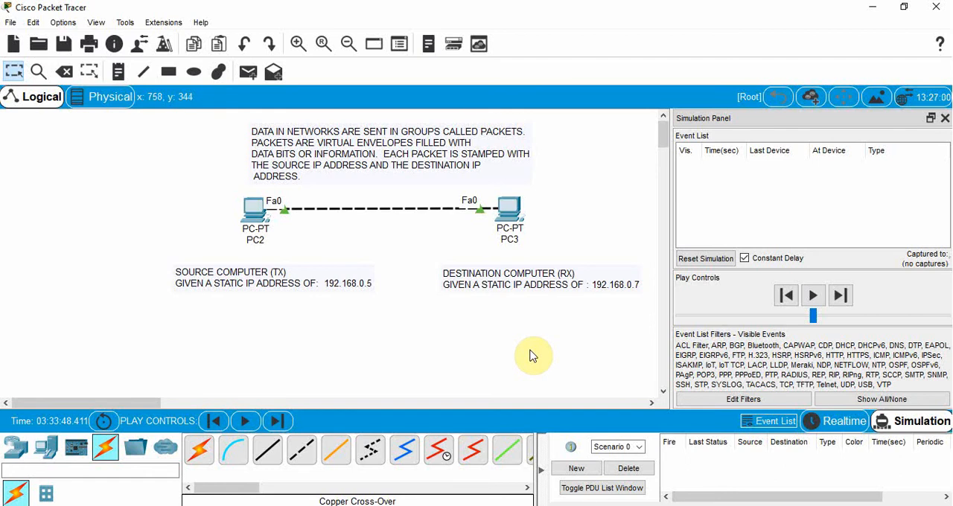
mouse_move(519, 345)
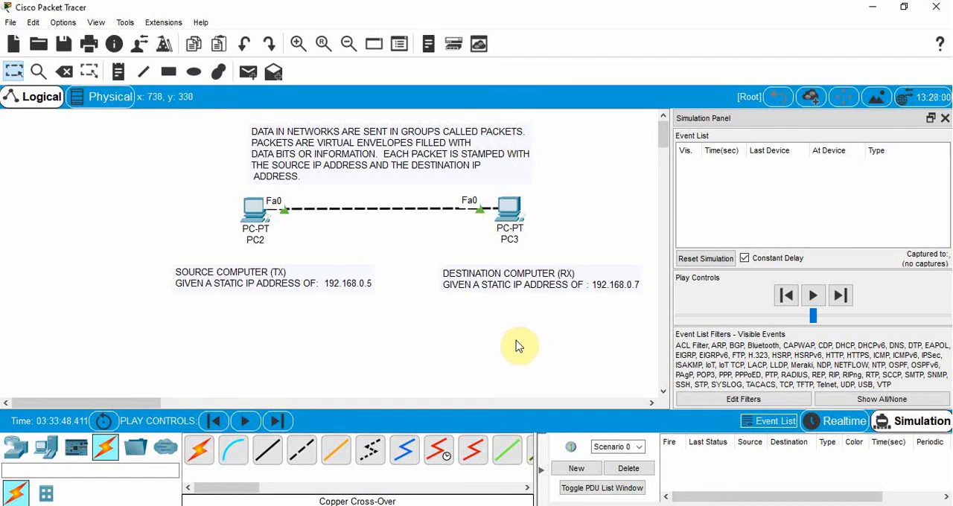
mouse_move(385, 274)
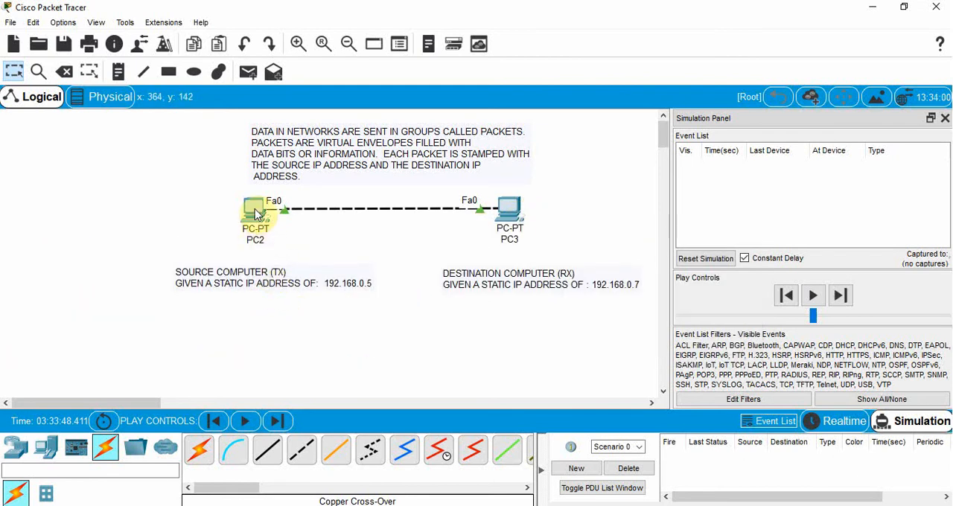
mouse_move(509, 212)
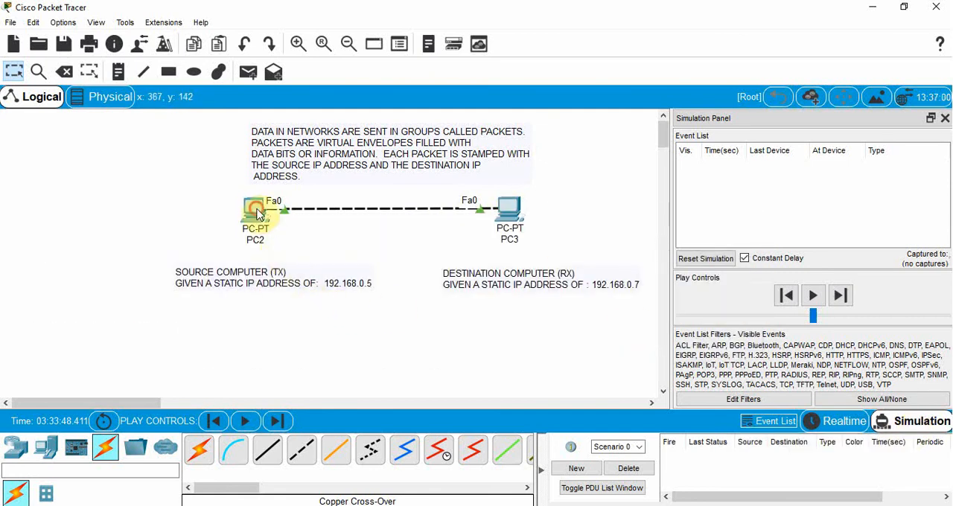
Step: From PC2's Command Prompt, ping 192.168.0.7 while in Simulation mode
double_click(256, 209)
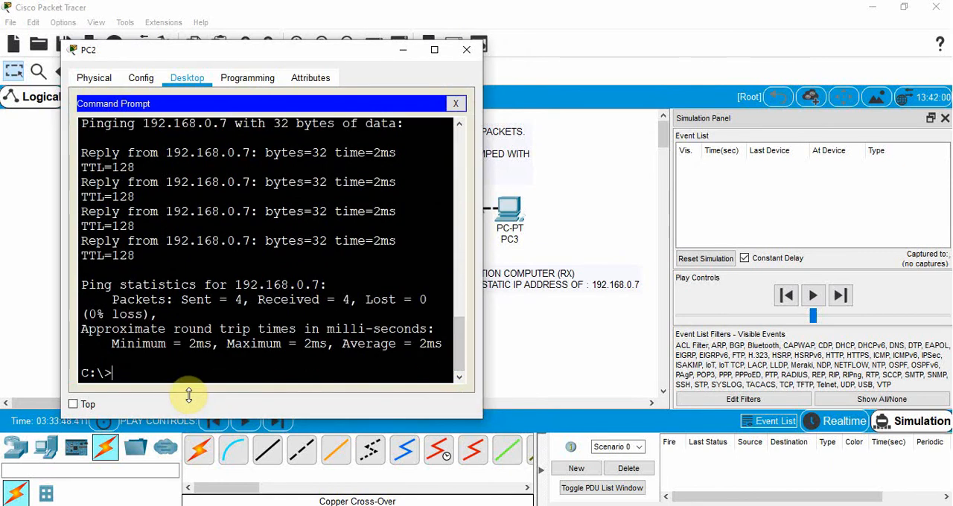
text(ping)
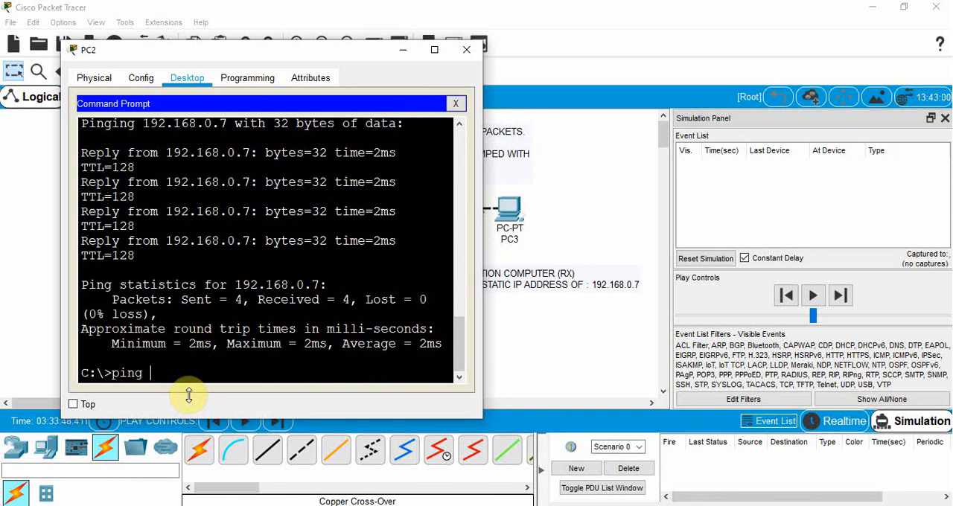
text(192.1)
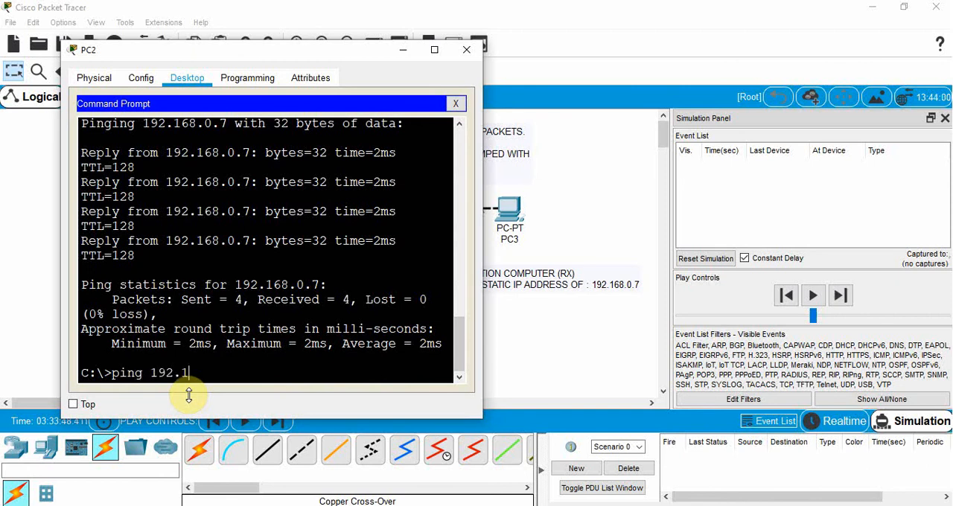
text(68.0.)
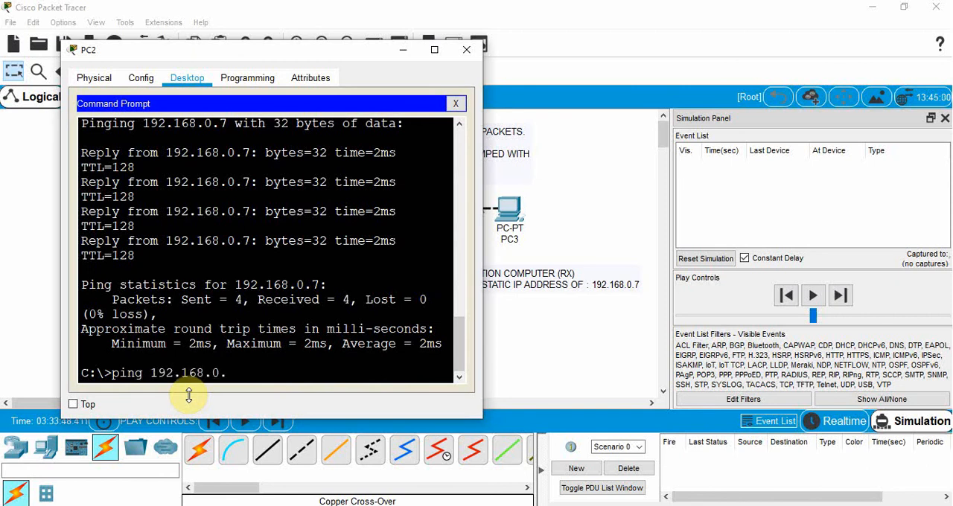
text(7)
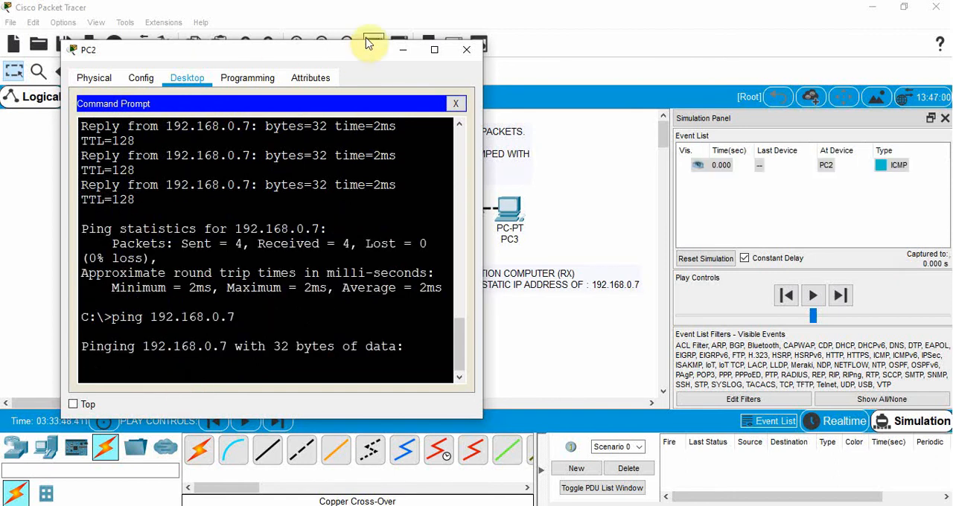
Step: Close PC2's window to return to the topology with the ICMP event pending at PC2
click(468, 49)
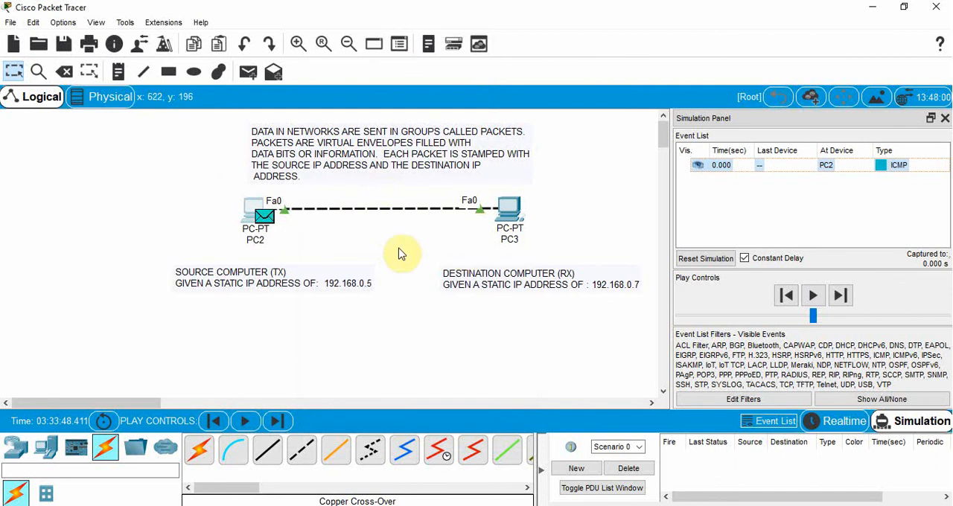
mouse_move(298, 245)
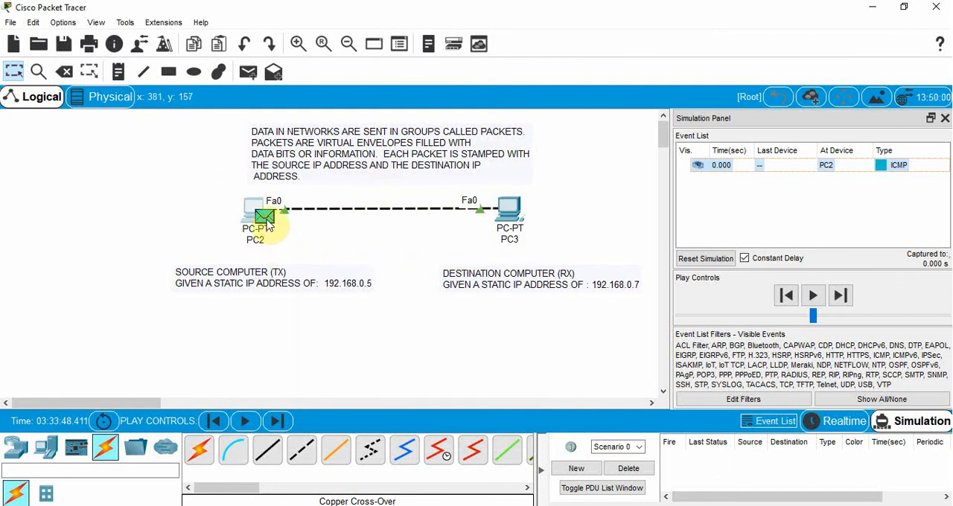
mouse_move(312, 250)
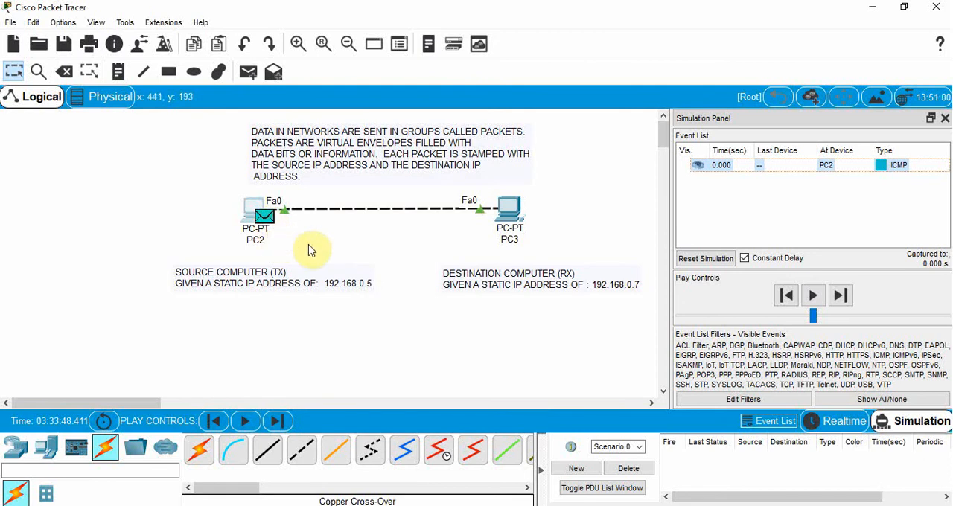
mouse_move(792, 328)
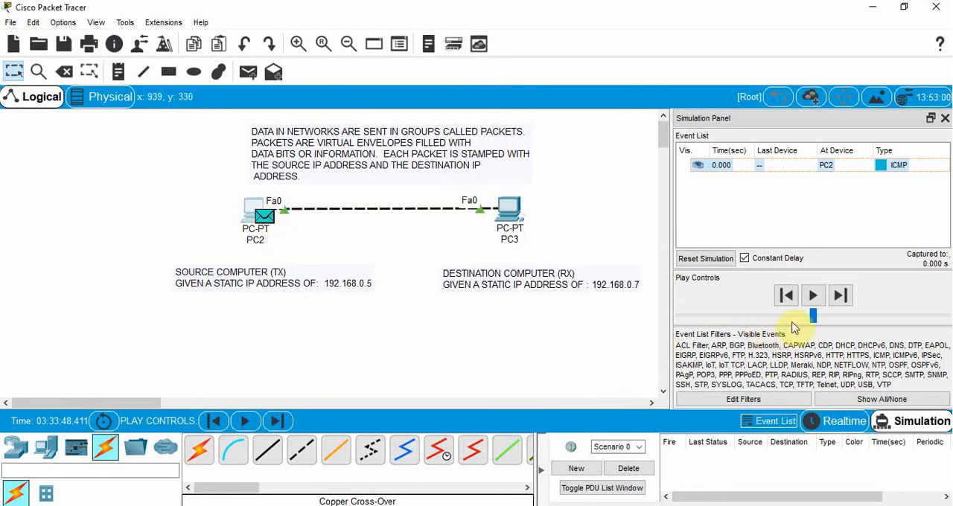
mouse_move(813, 295)
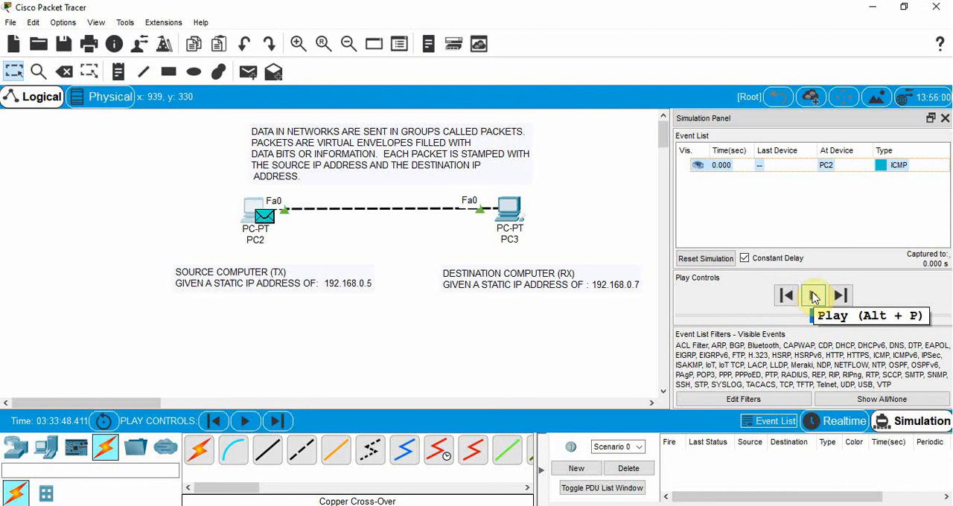
Step: Step the first two echo request/reply exchanges between PC2 and PC3, reaching 2.006 s
click(840, 295)
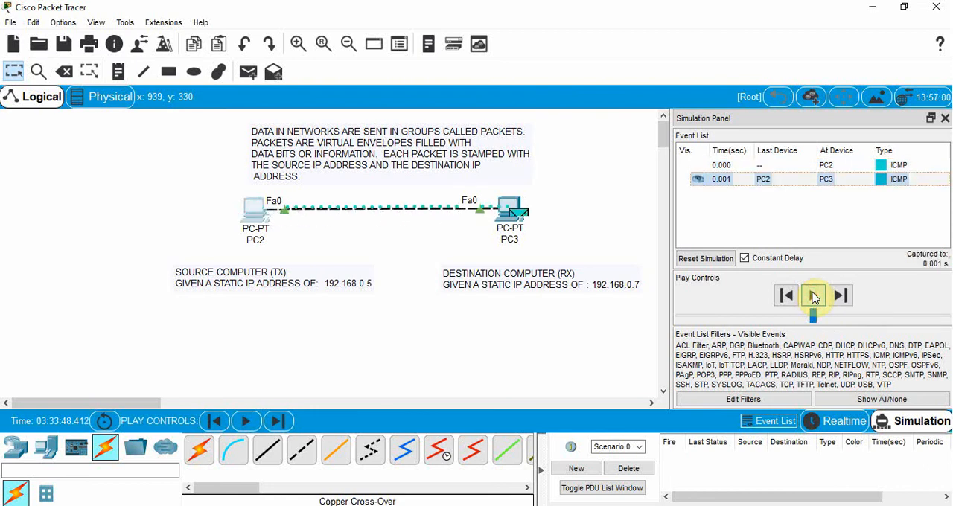
click(813, 295)
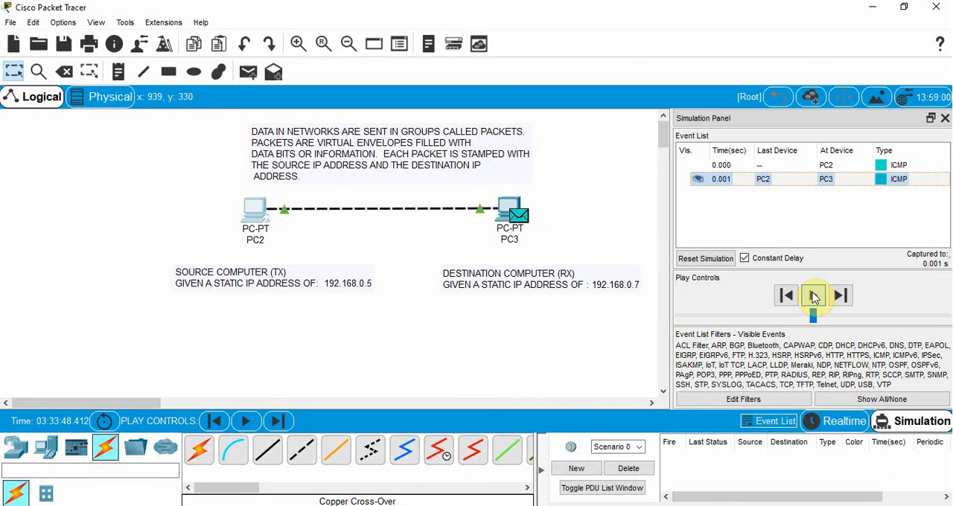
click(840, 295)
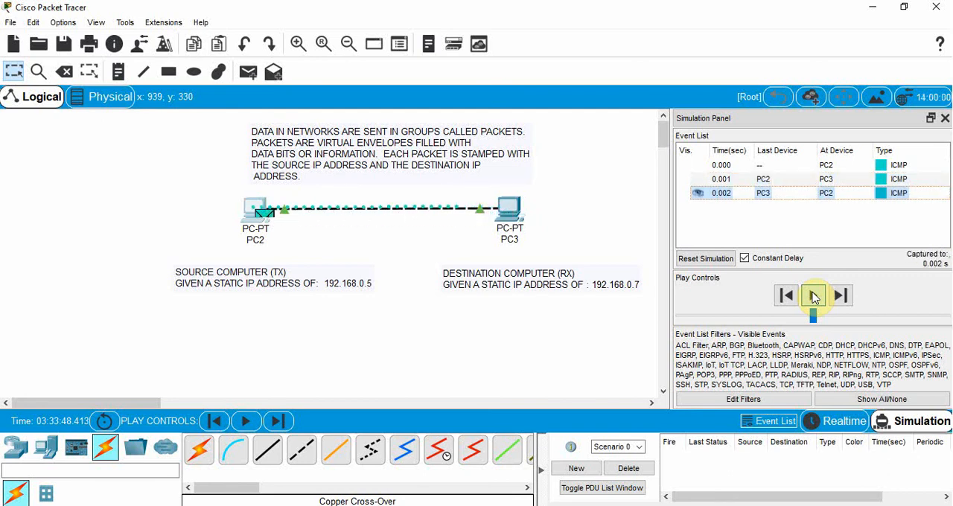
click(813, 295)
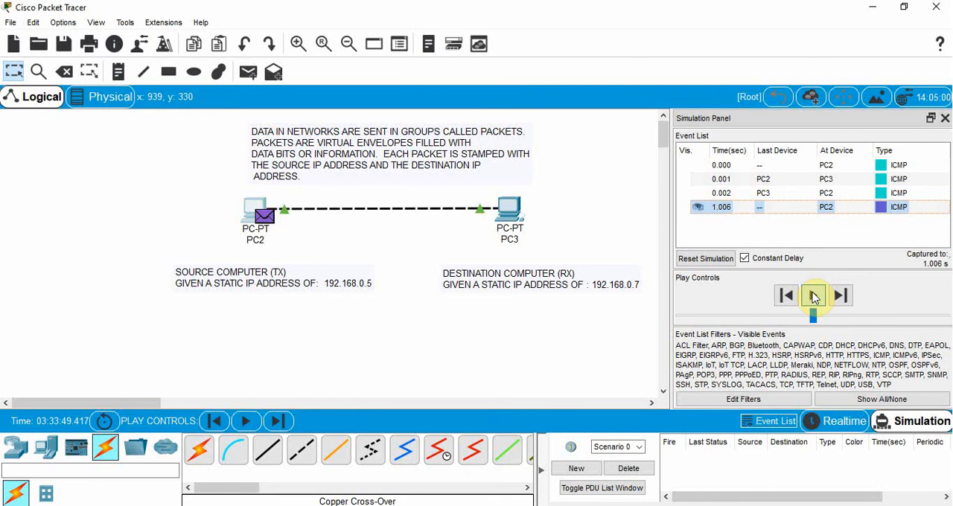
click(840, 294)
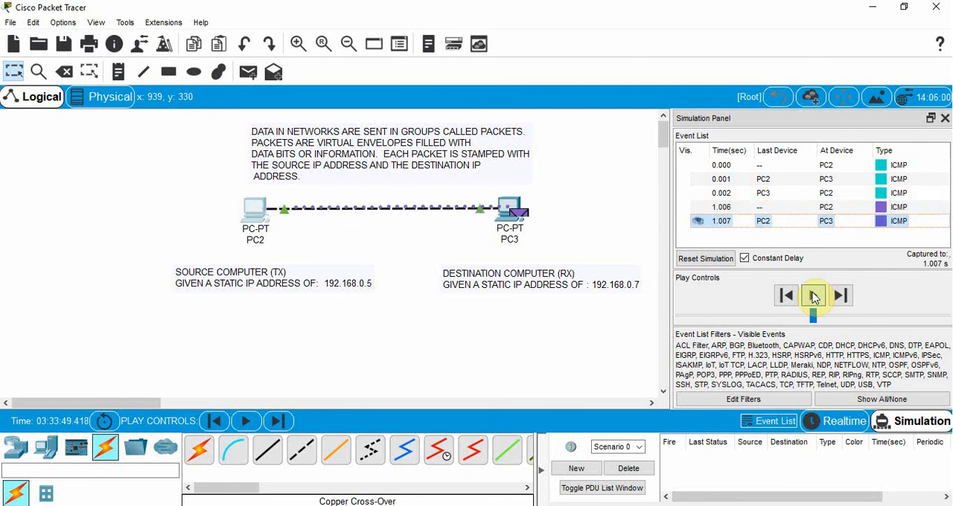
click(813, 295)
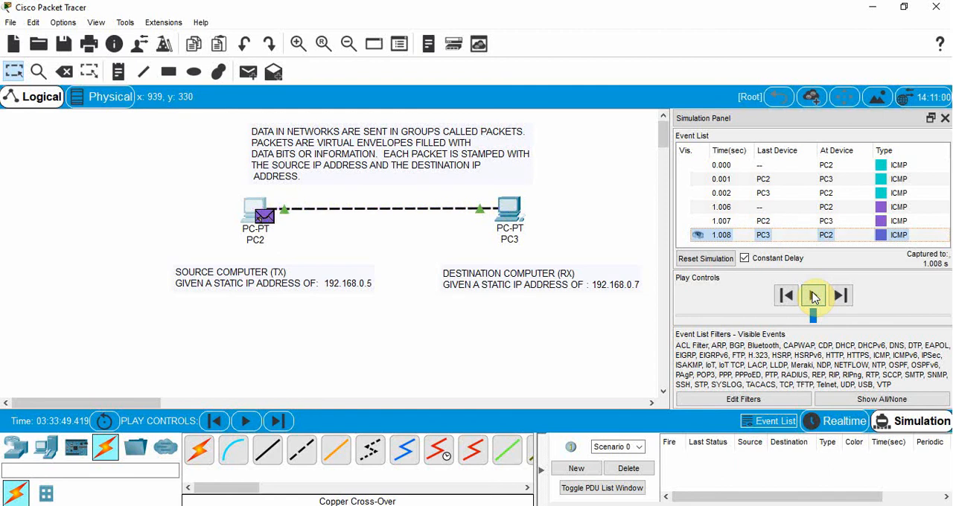
click(839, 295)
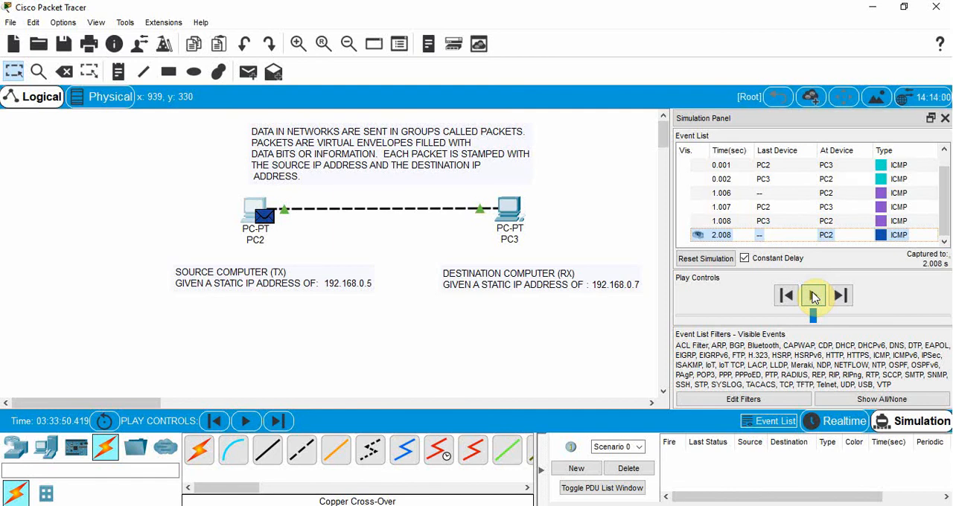
Step: Step the third and fourth echo exchanges until the final reply reaches PC2 at 3.015 s, then pause
click(840, 295)
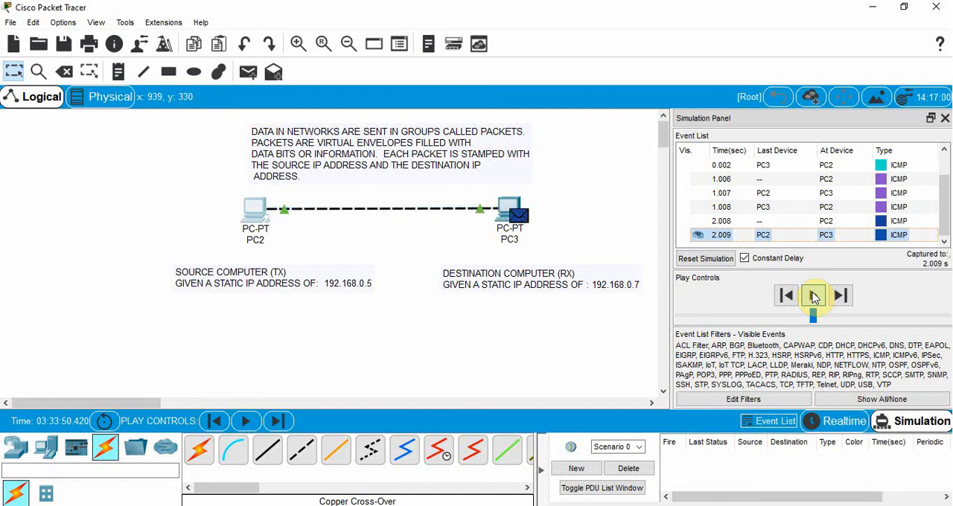
click(839, 295)
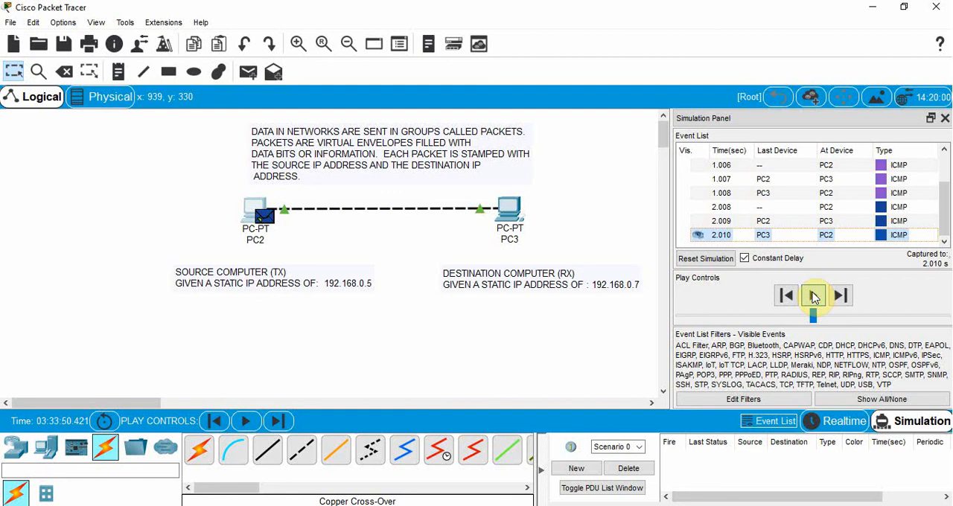
click(840, 295)
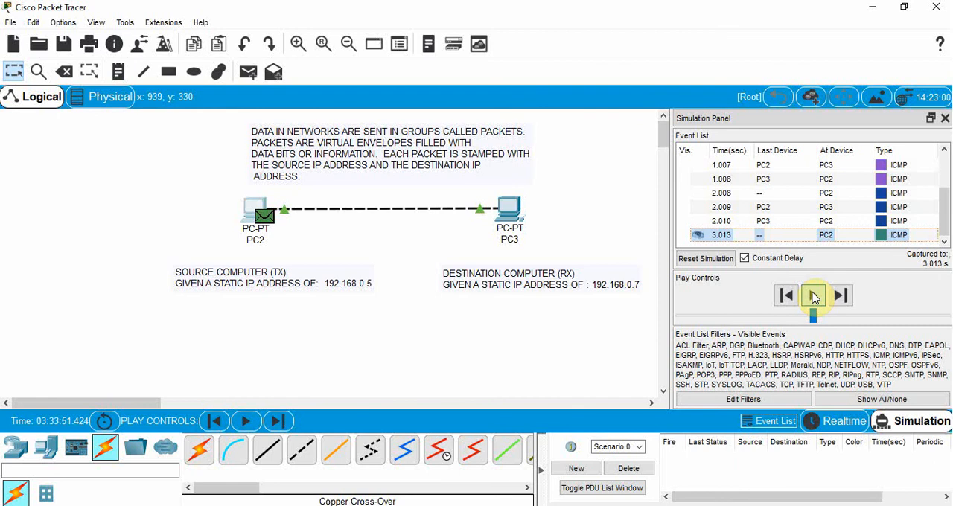
click(813, 294)
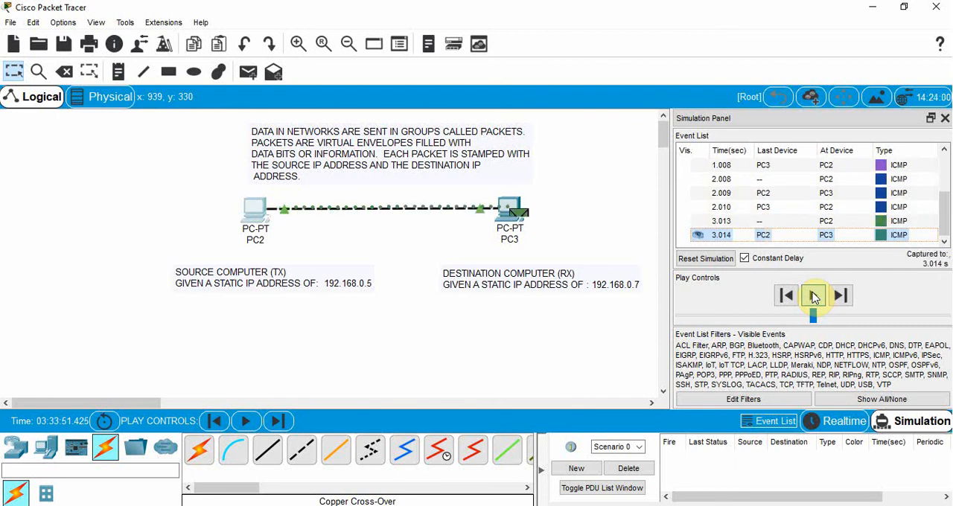
click(840, 295)
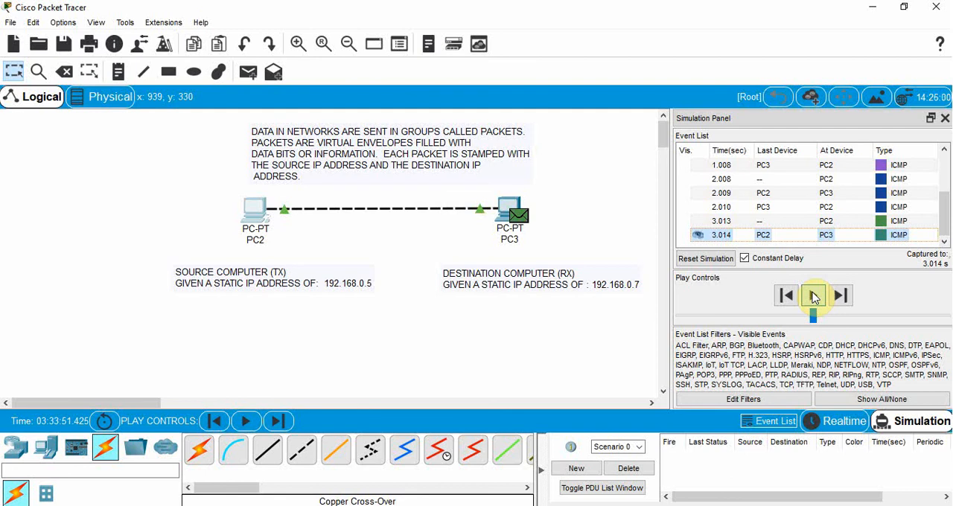
click(840, 295)
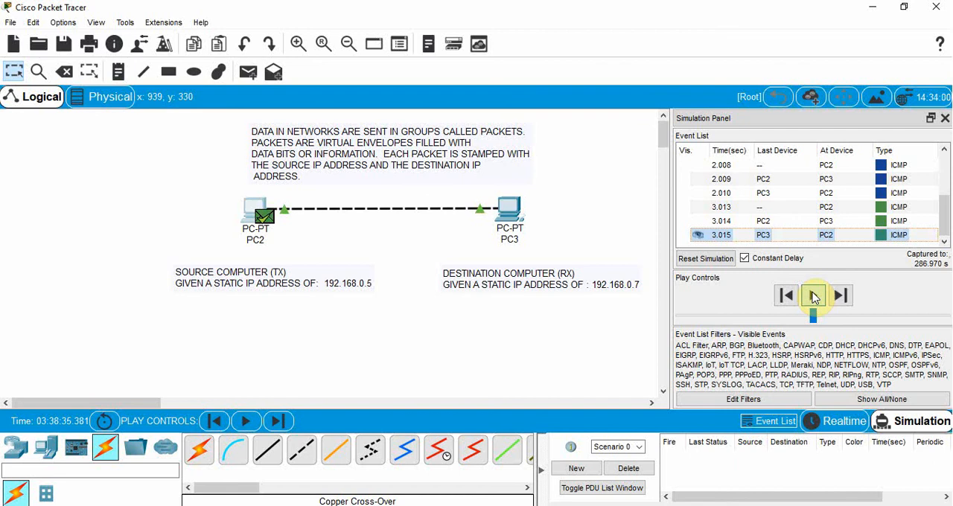
click(813, 295)
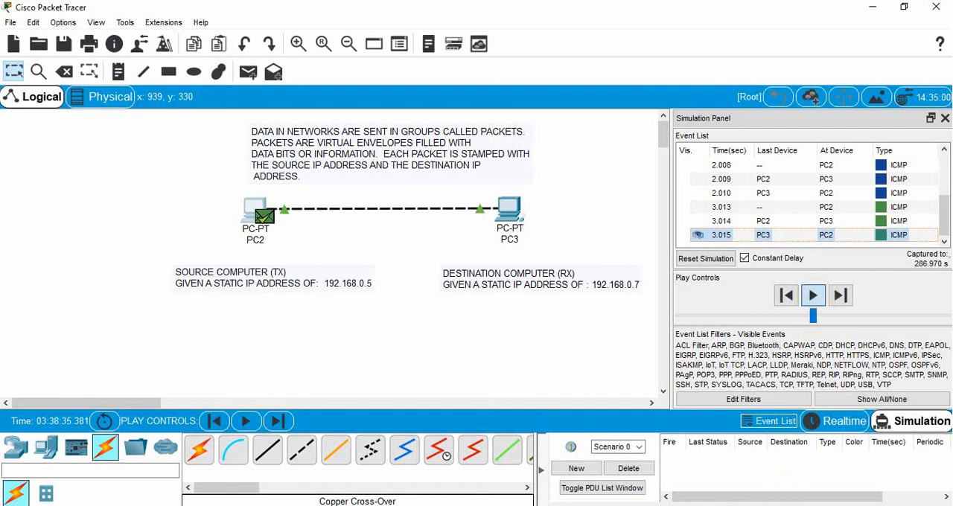